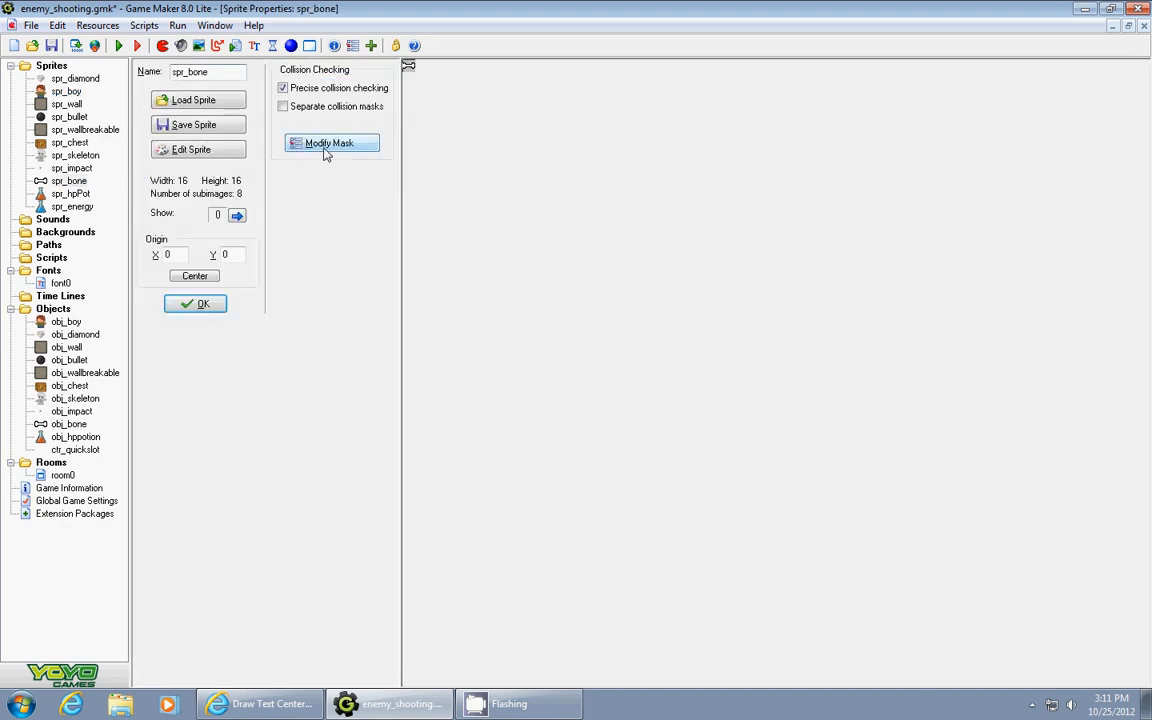
Step: View spr_bone's first frame, then apply a clockwise Rotation Sequence to its eight frames
left_click(197, 149)
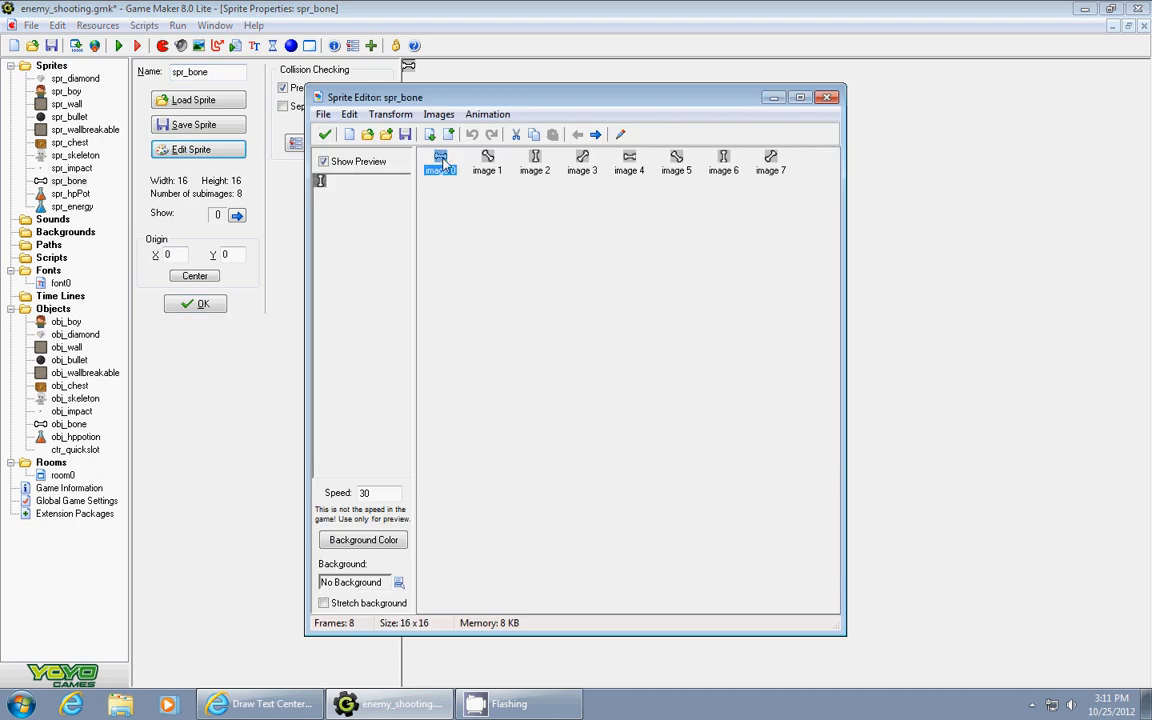
double_click(438, 160)
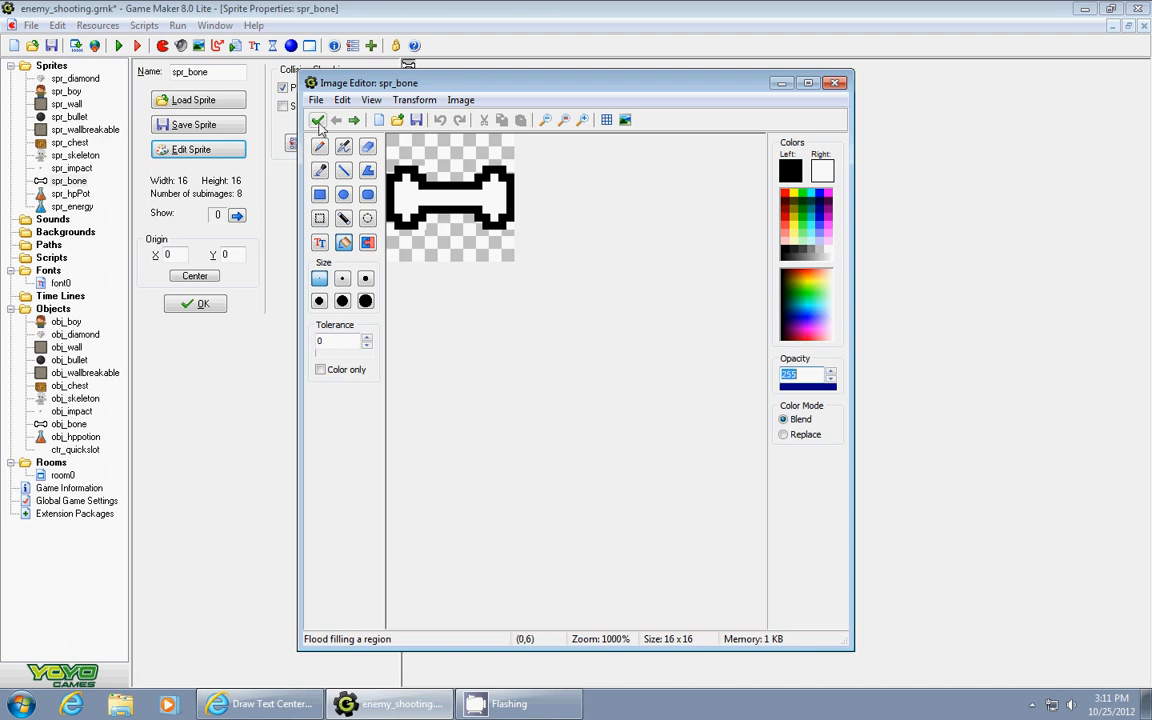
left_click(320, 120)
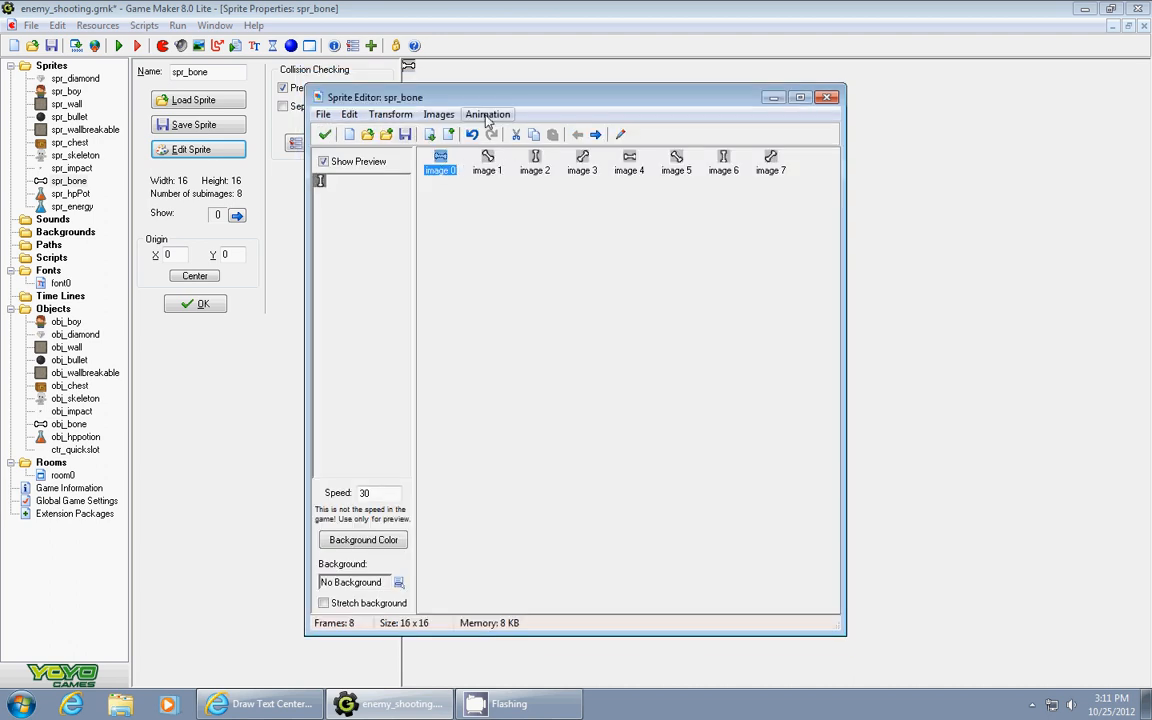
left_click(487, 114)
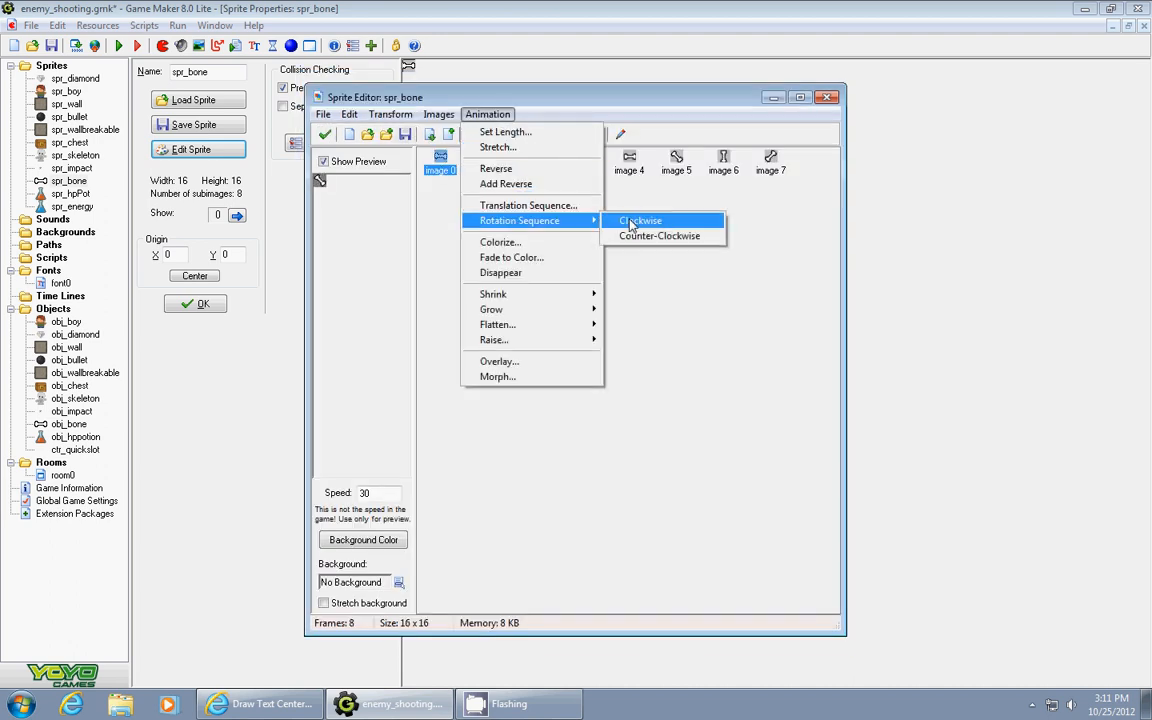
left_click(639, 220)
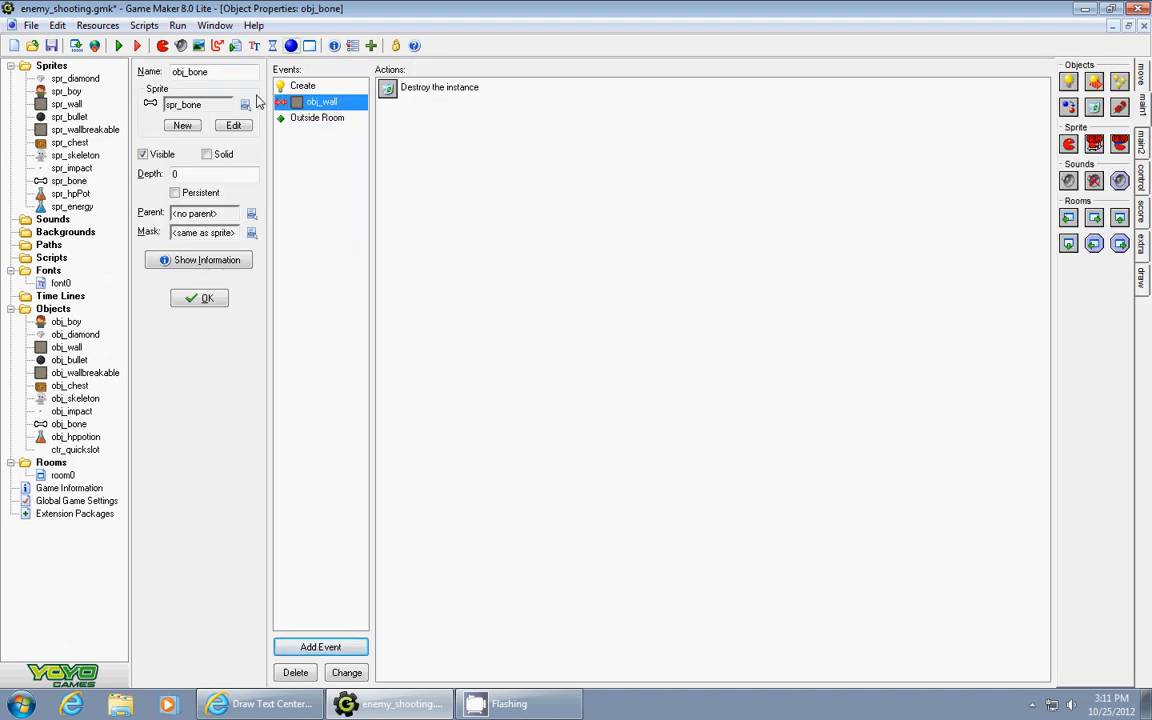
mouse_move(358, 149)
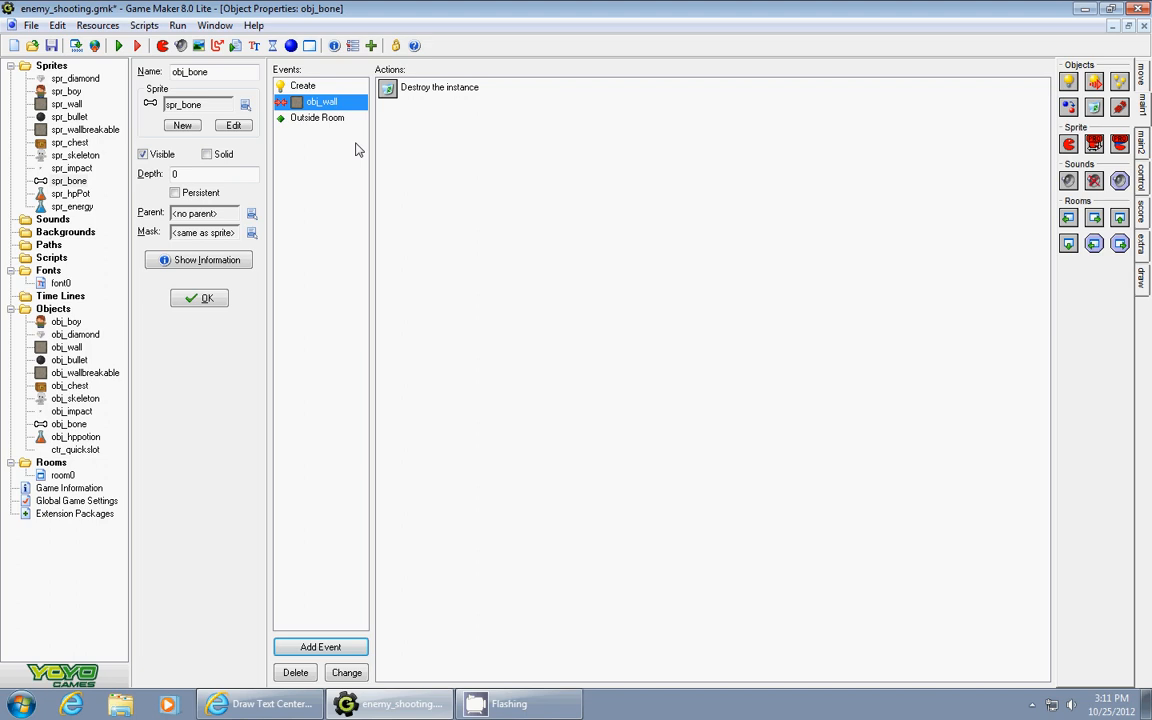
Step: Confirm obj_bone's Create event moves toward obj_boy.x, obj_boy.y at speed 10
left_click(310, 86)
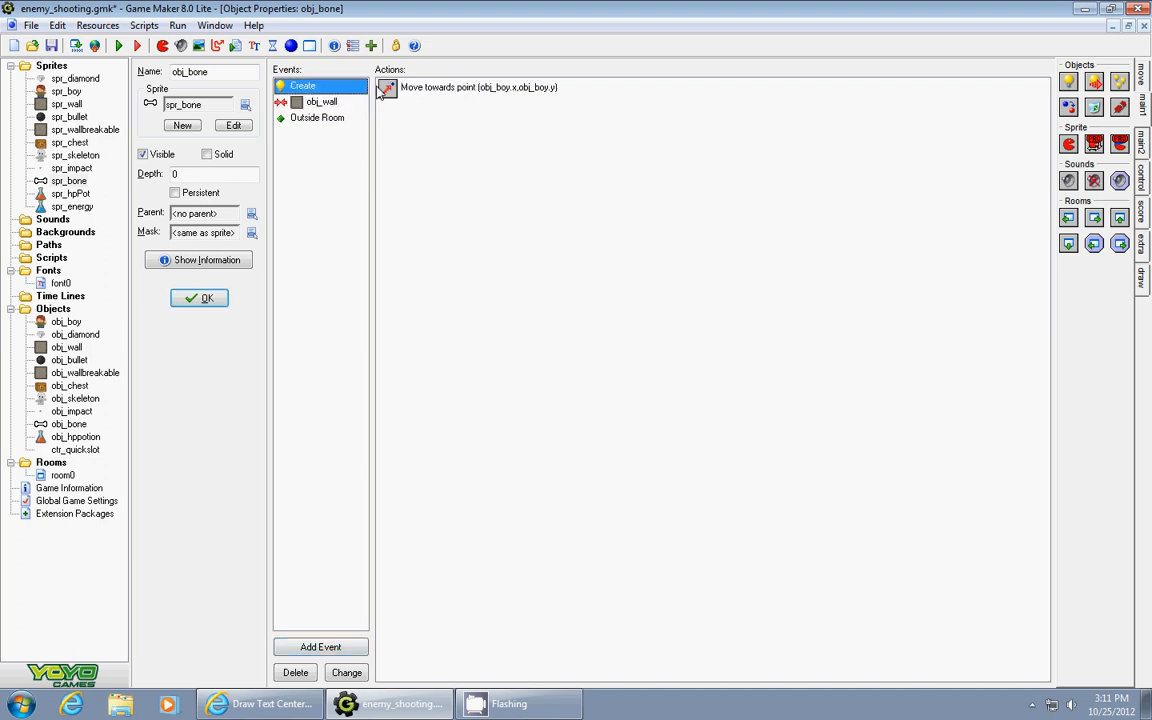
mouse_move(434, 103)
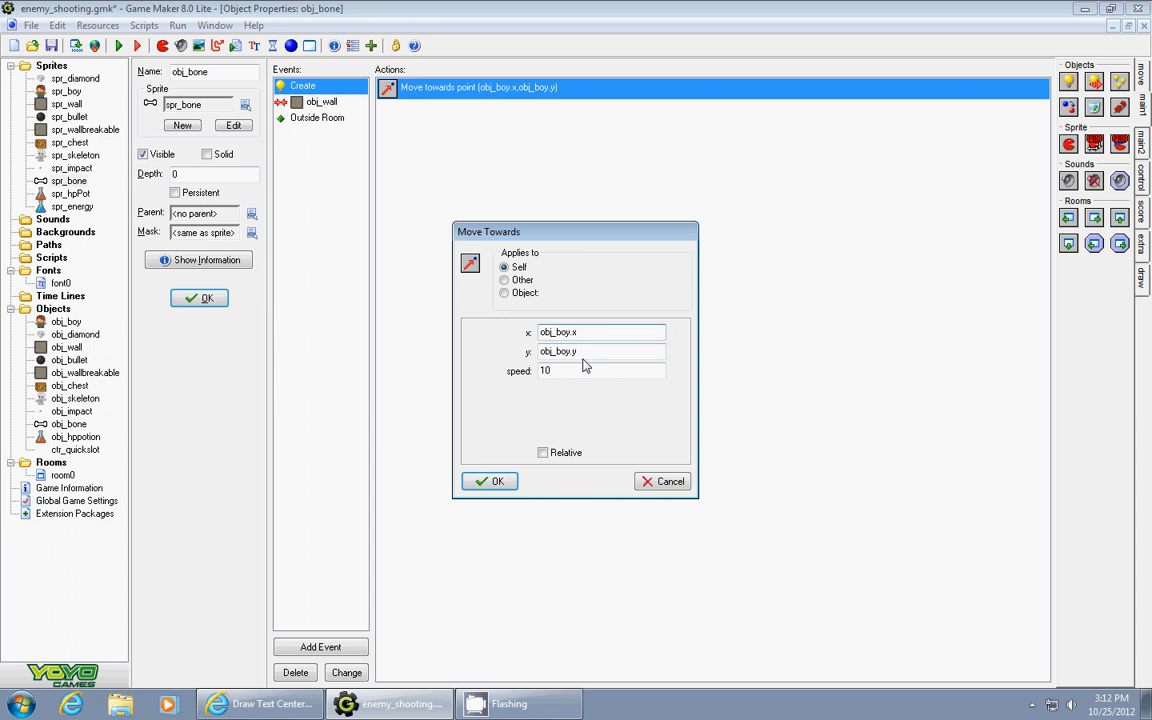
mouse_move(554, 383)
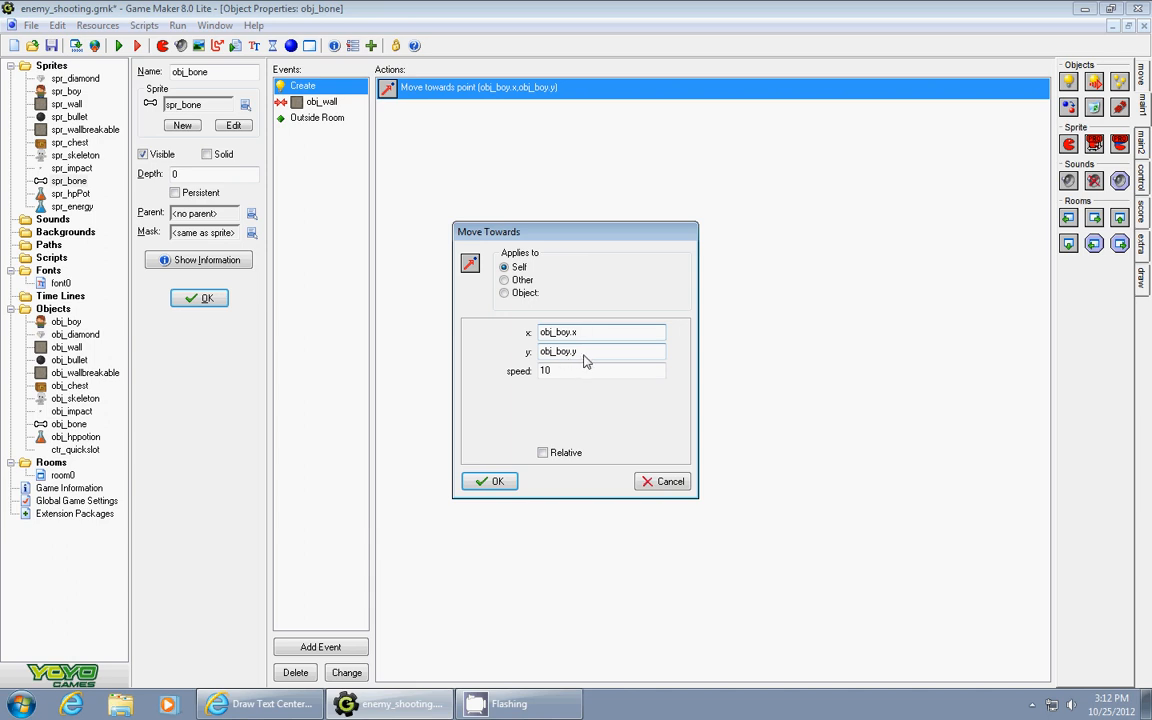
mouse_move(545, 408)
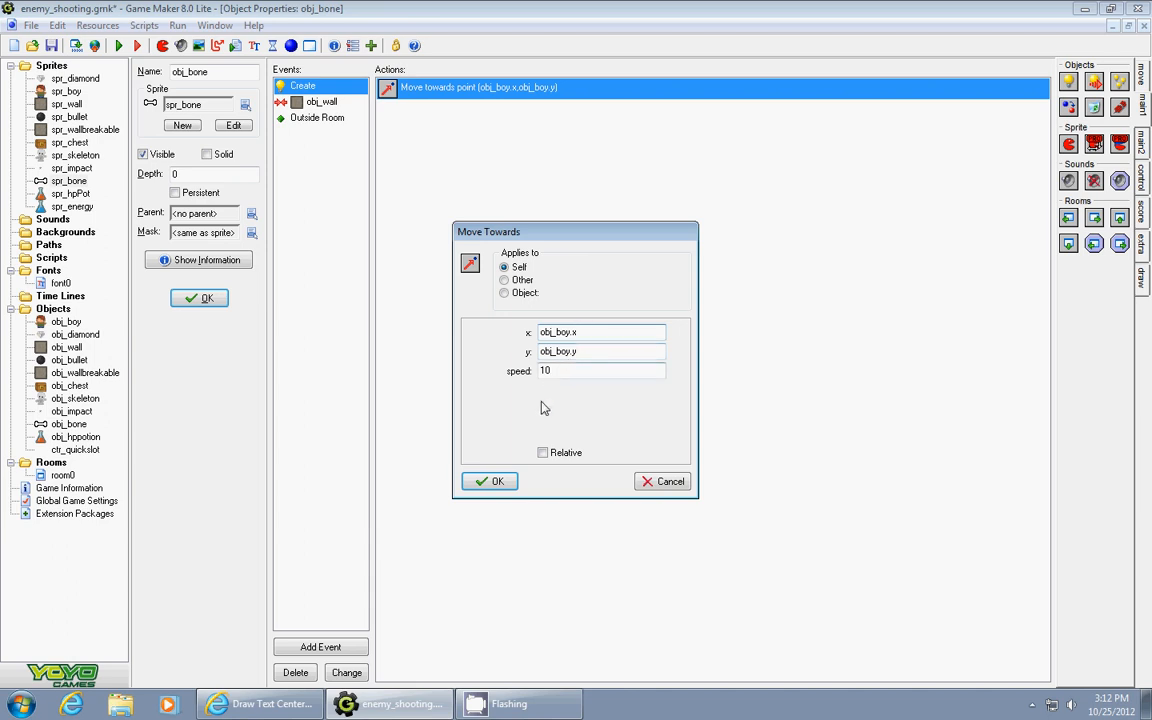
left_click(489, 481)
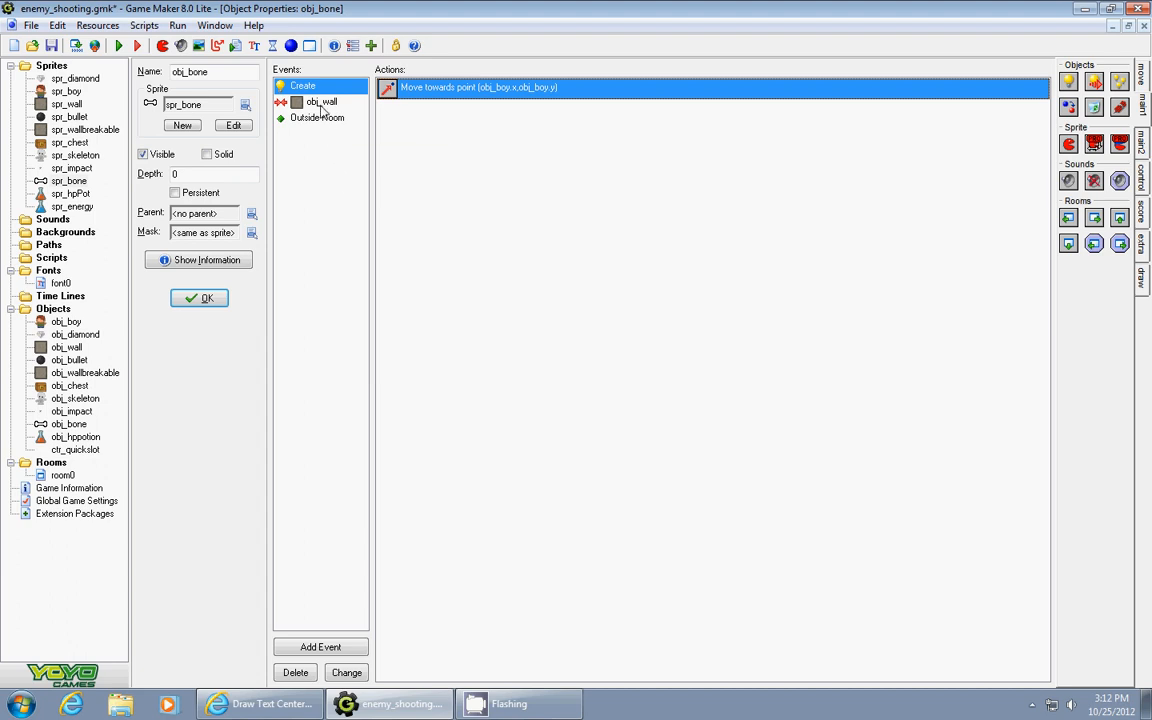
Step: Check the Destroy actions for obj_wall collision and Outside Room, then close obj_bone
left_click(325, 101)
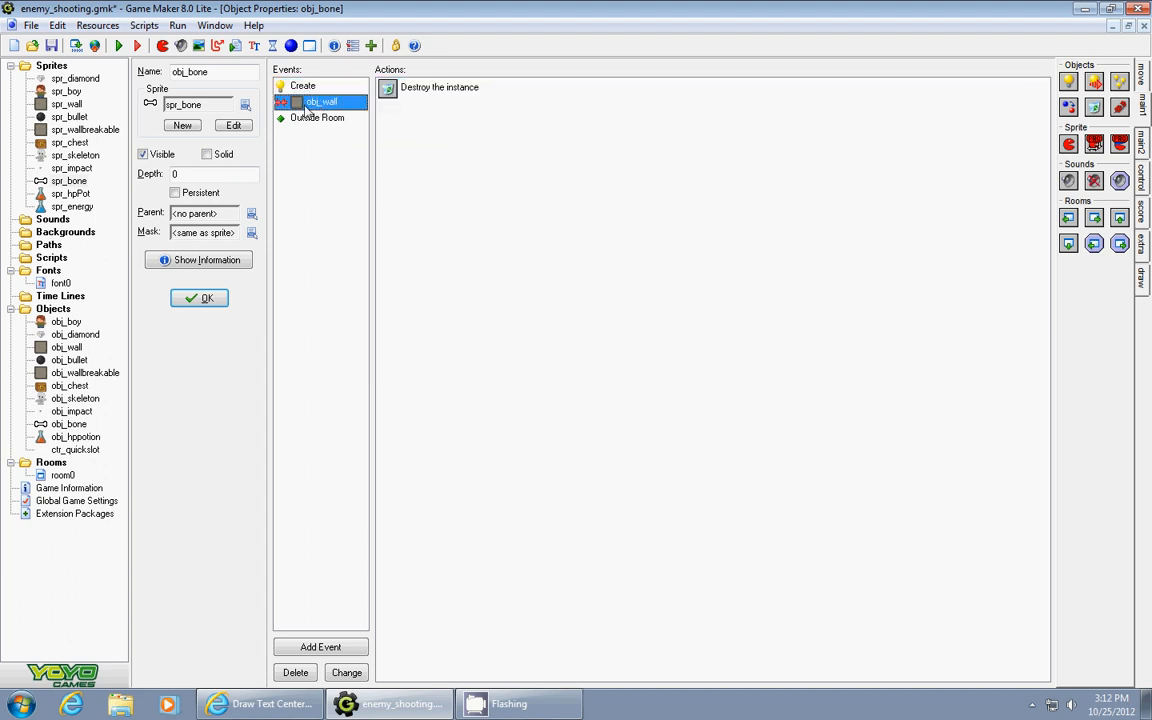
left_click(439, 87)
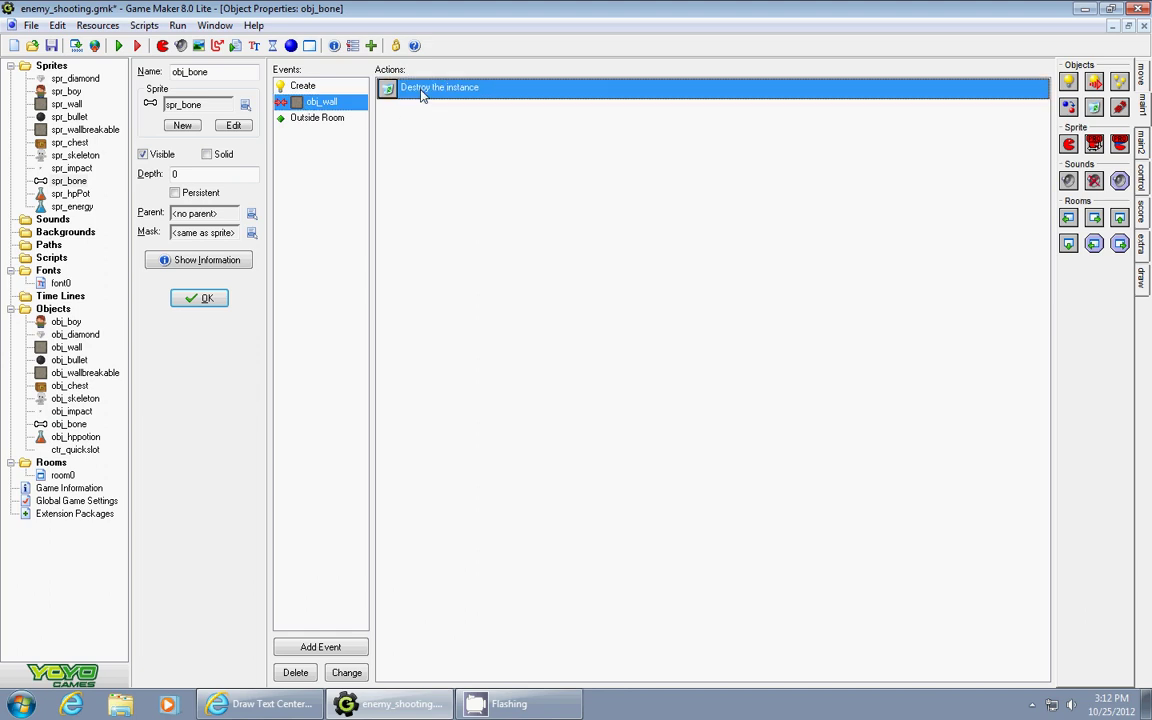
mouse_move(503, 491)
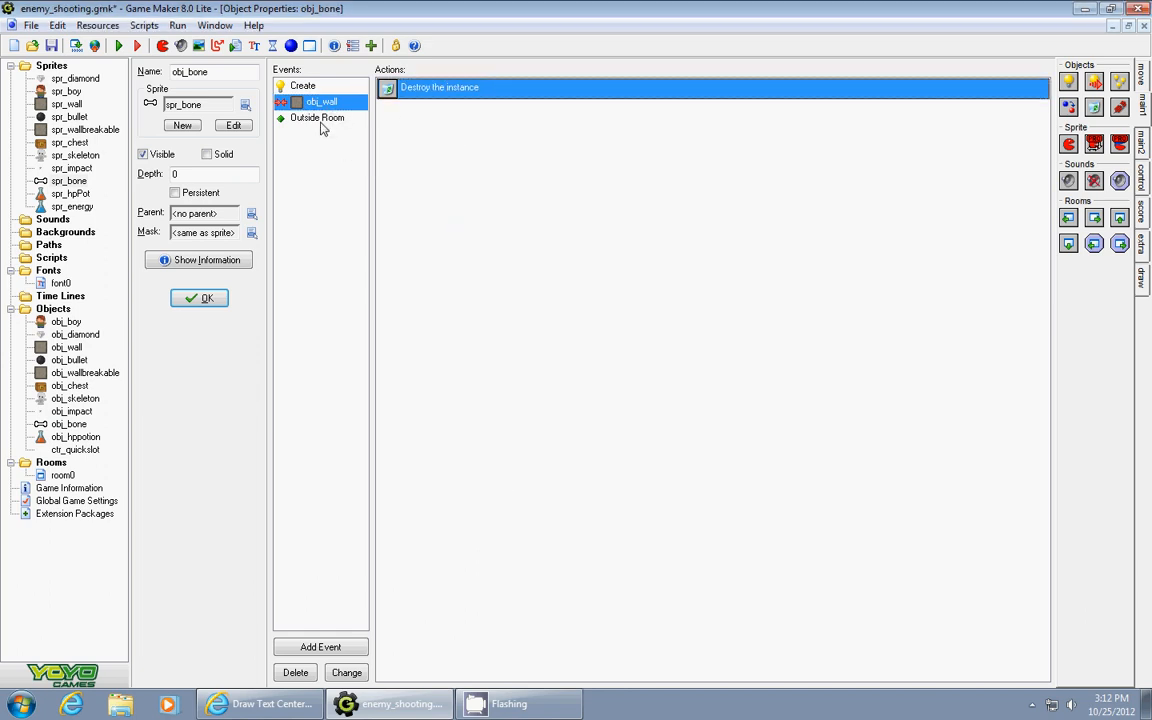
left_click(317, 118)
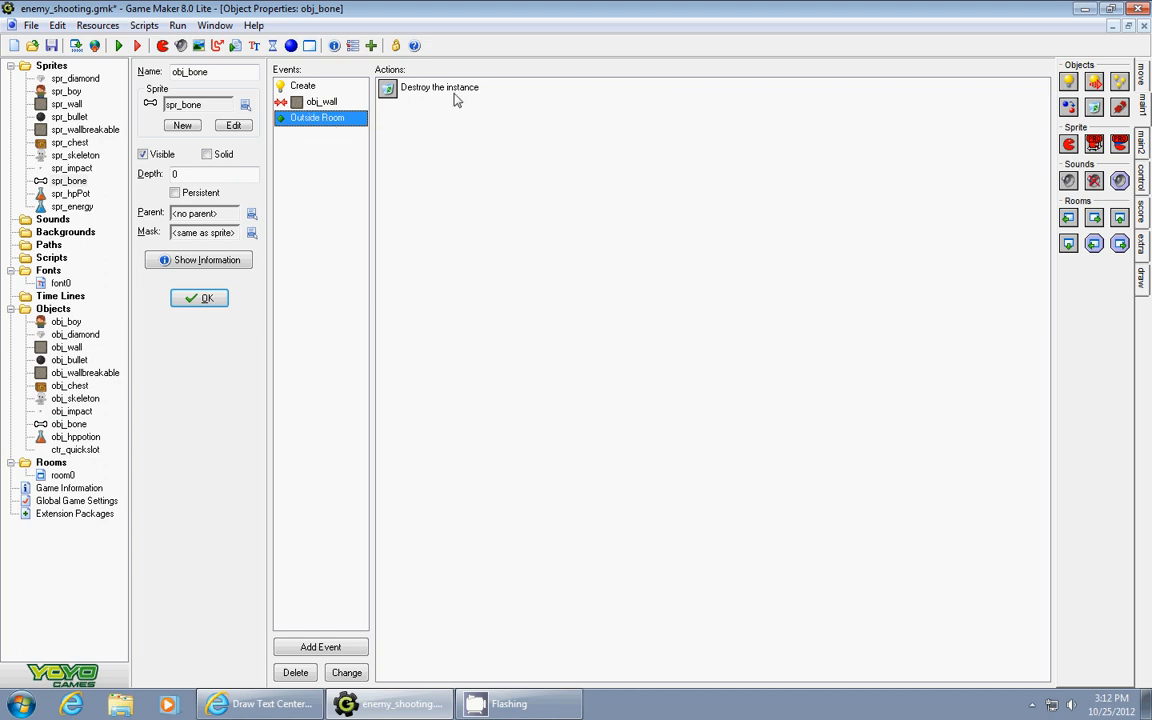
left_click(445, 86)
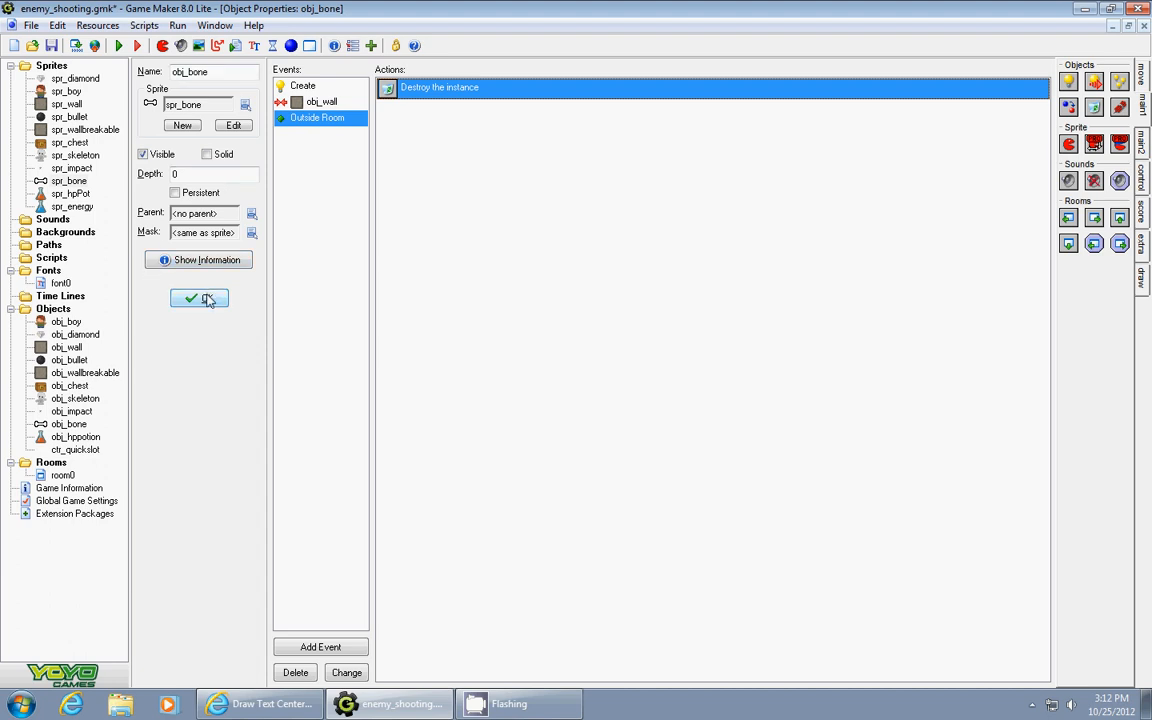
left_click(199, 298)
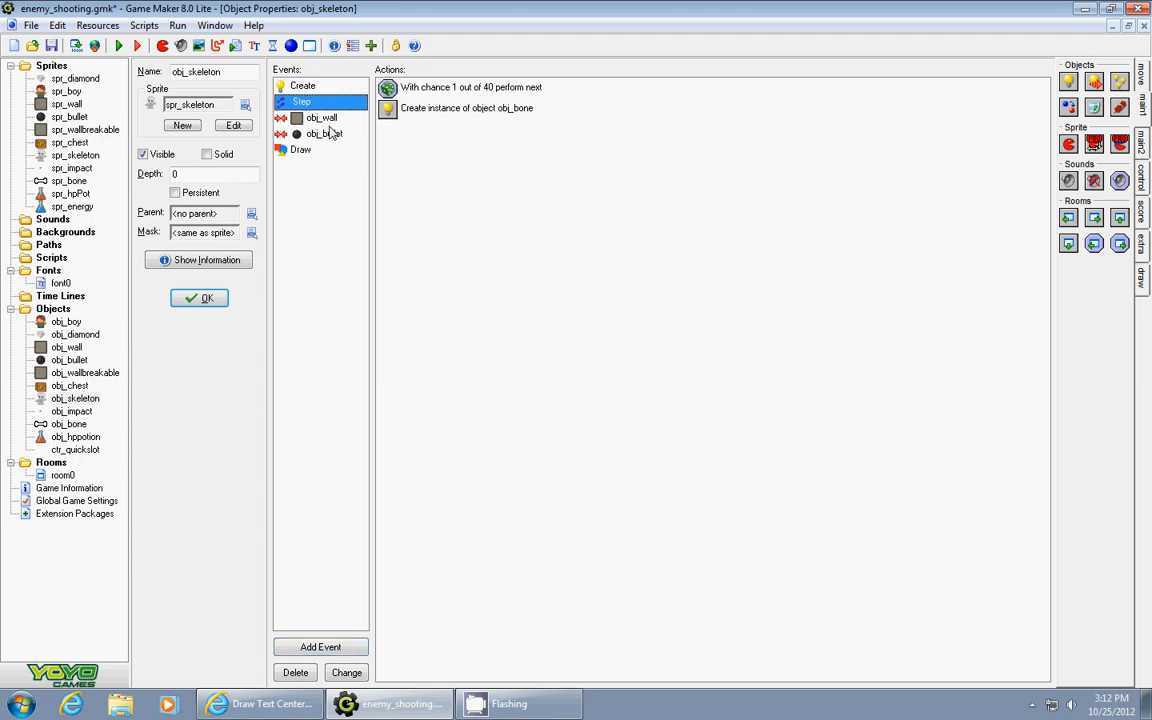
Step: In obj_skeleton's Step event, set Test Chance to 30 and create obj_bone relative
left_click(302, 102)
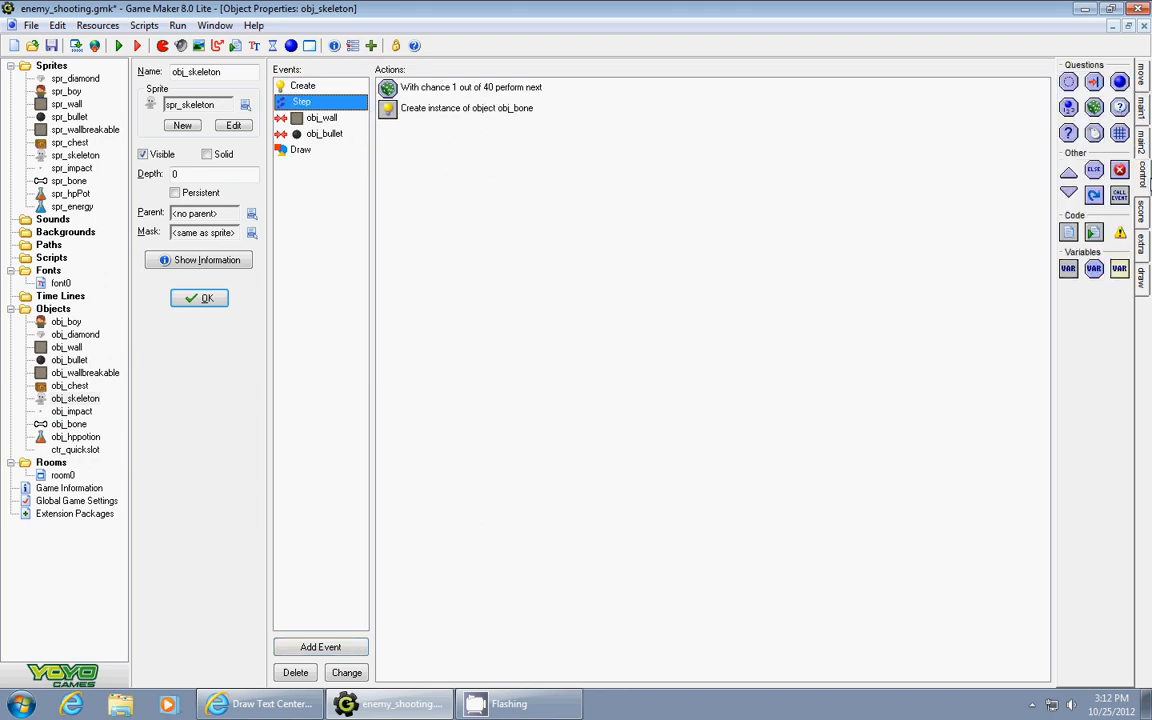
mouse_move(1092, 104)
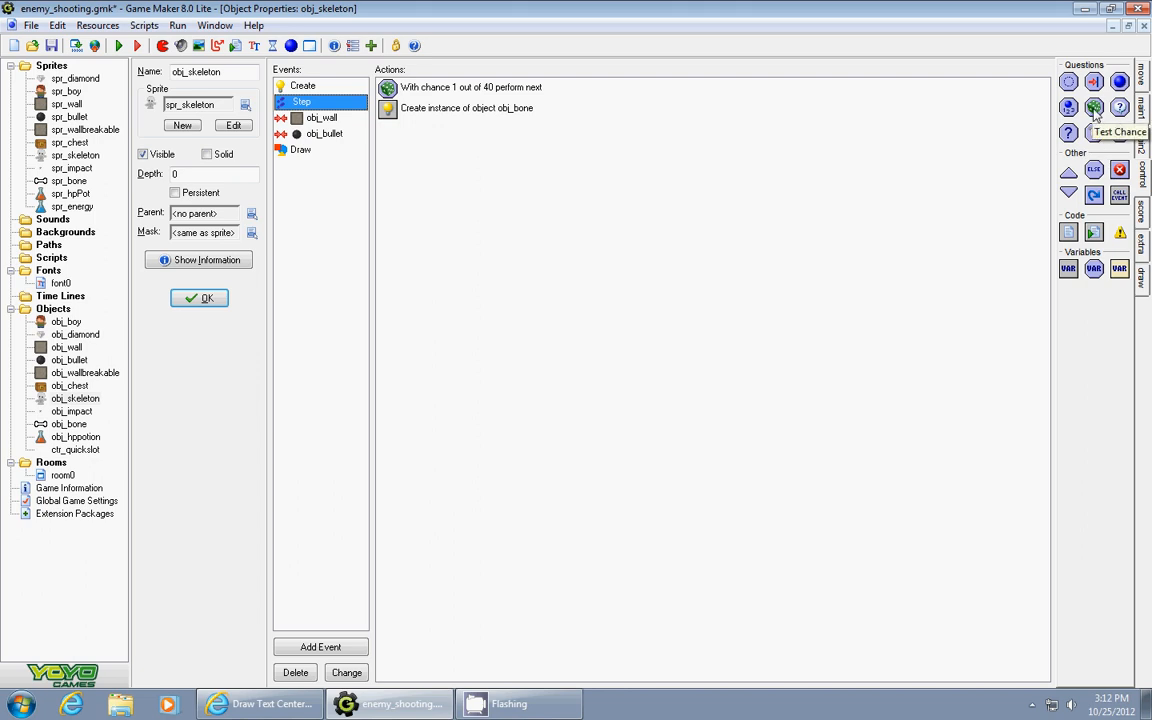
double_click(485, 88)
type("30")
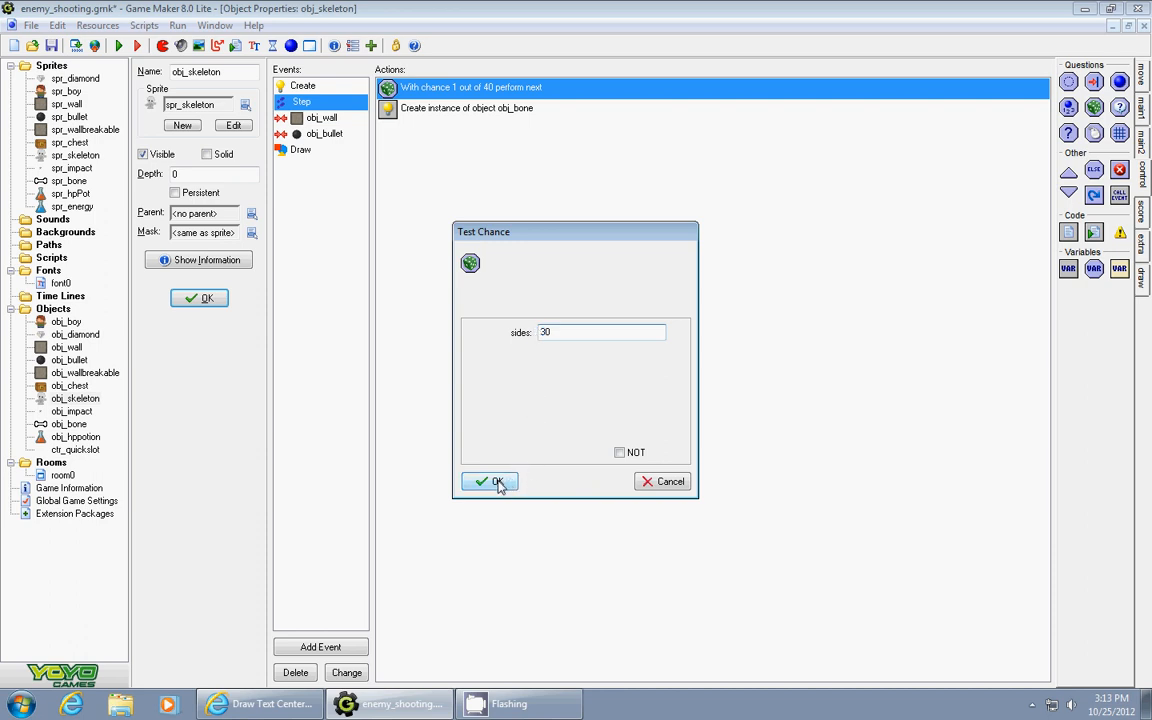
left_click(489, 482)
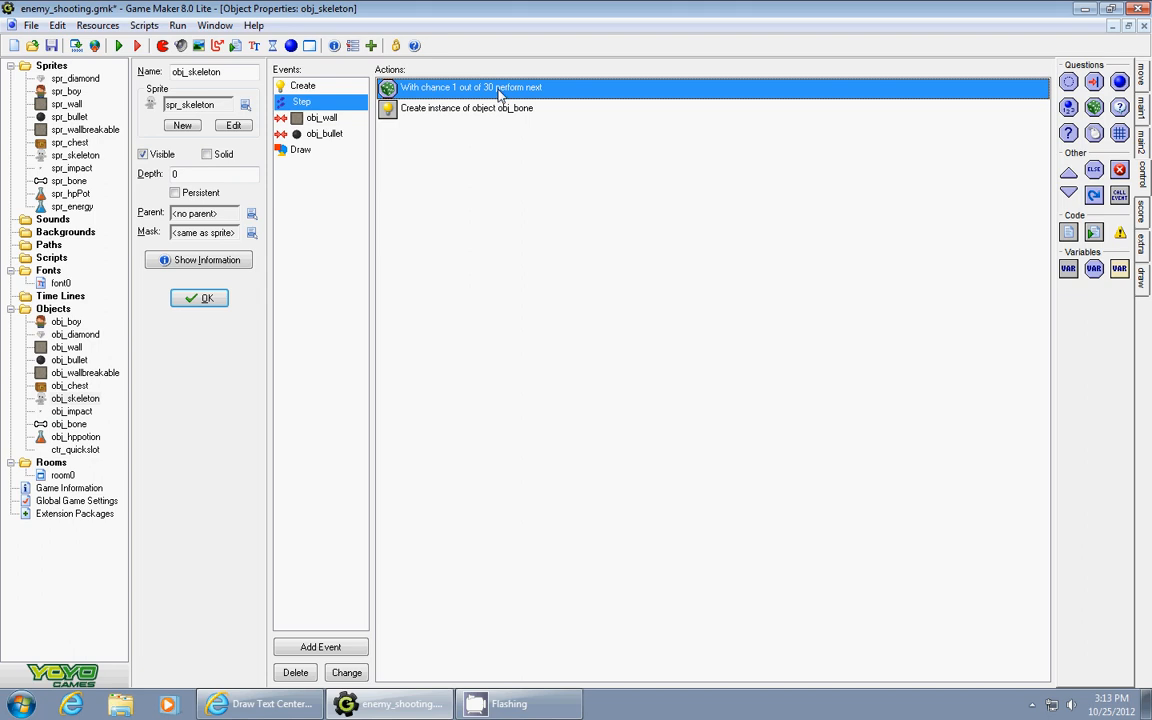
double_click(466, 108)
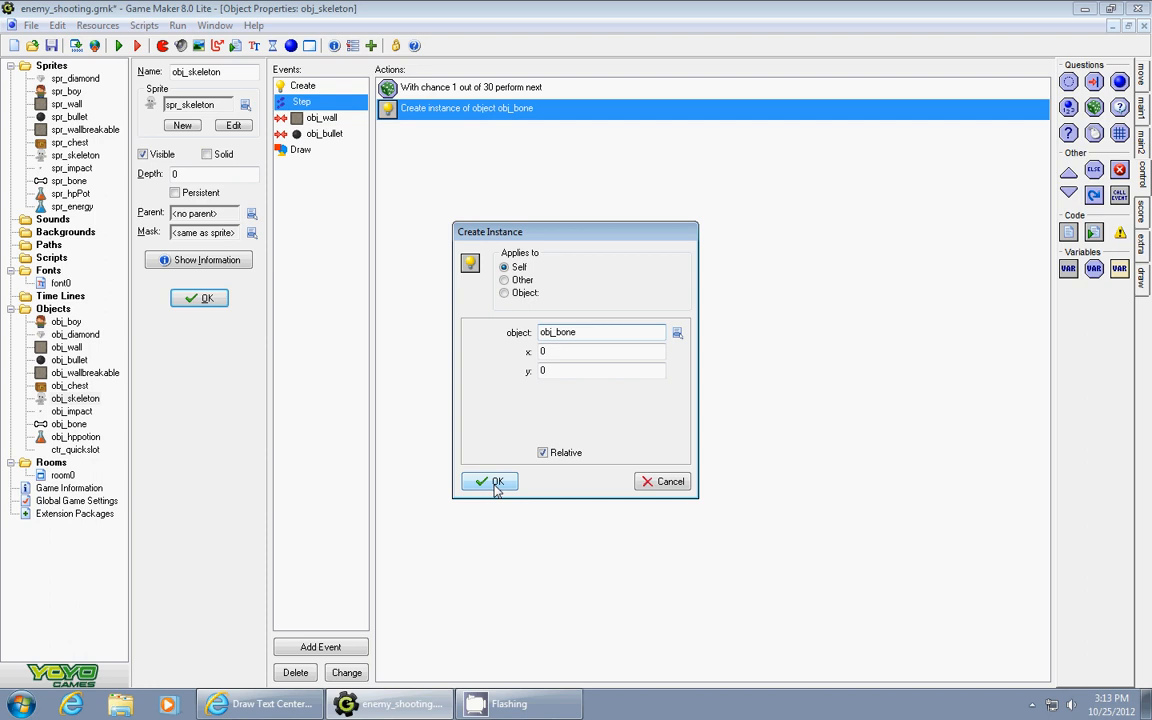
left_click(489, 481)
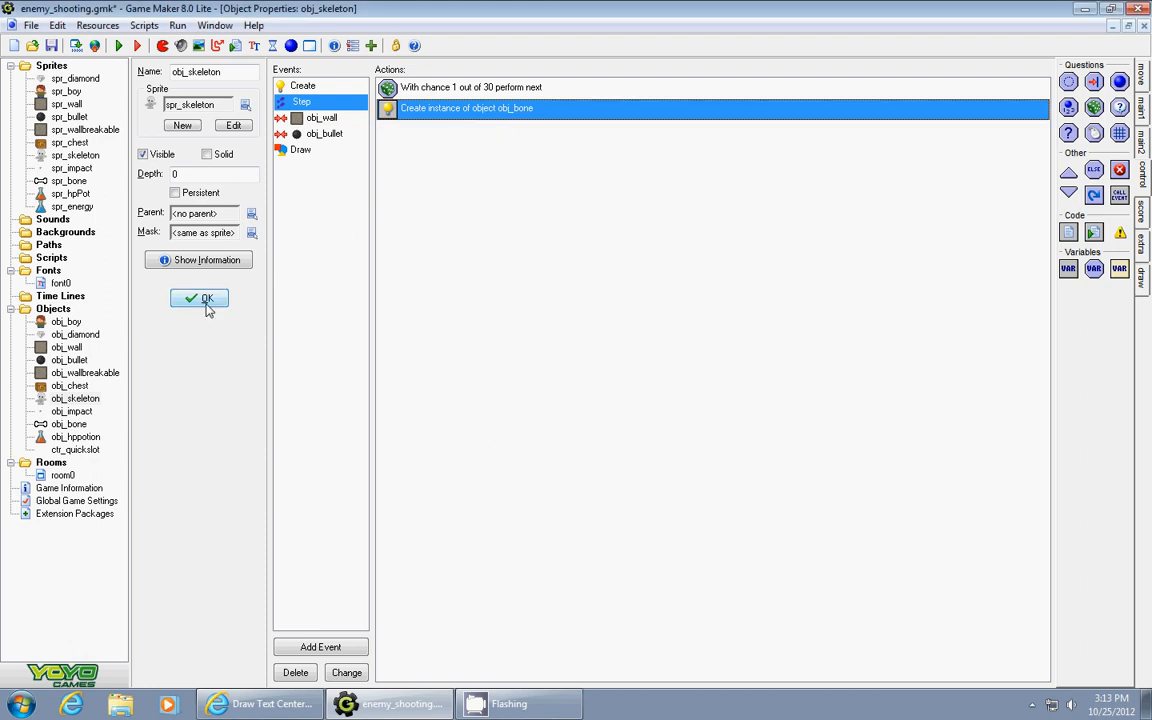
left_click(198, 299)
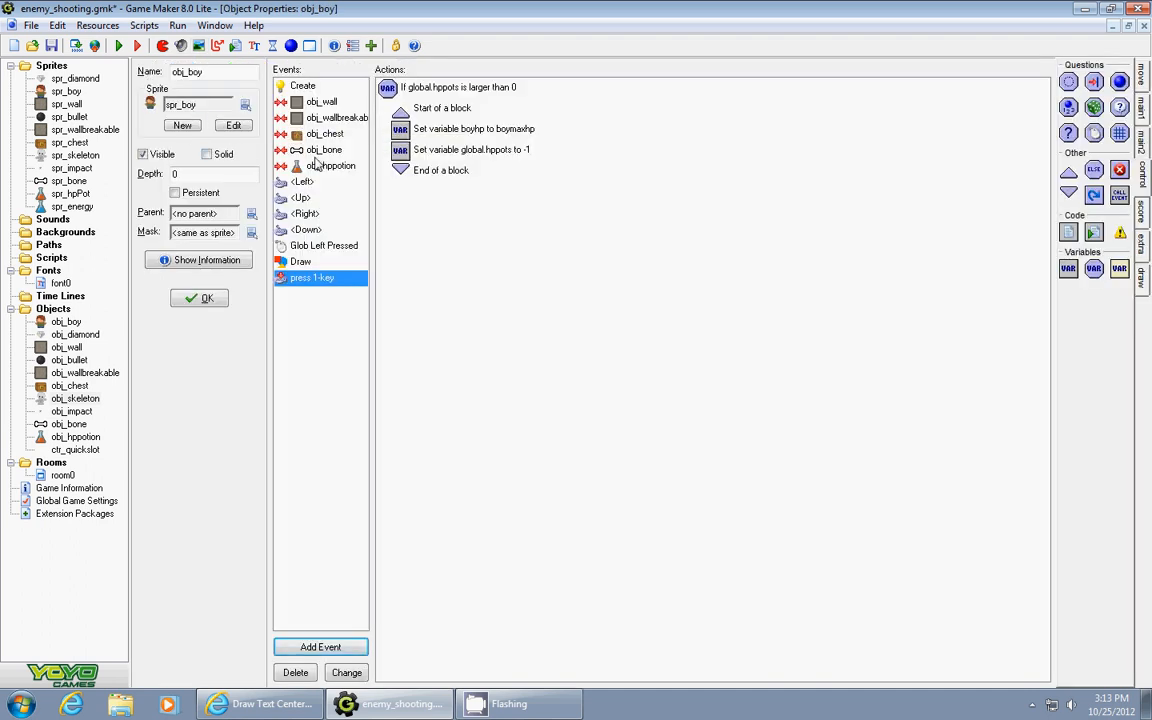
Step: On obj_bone collision, lower boyhp by 1 relative and restart the room with Rotate left
left_click(322, 149)
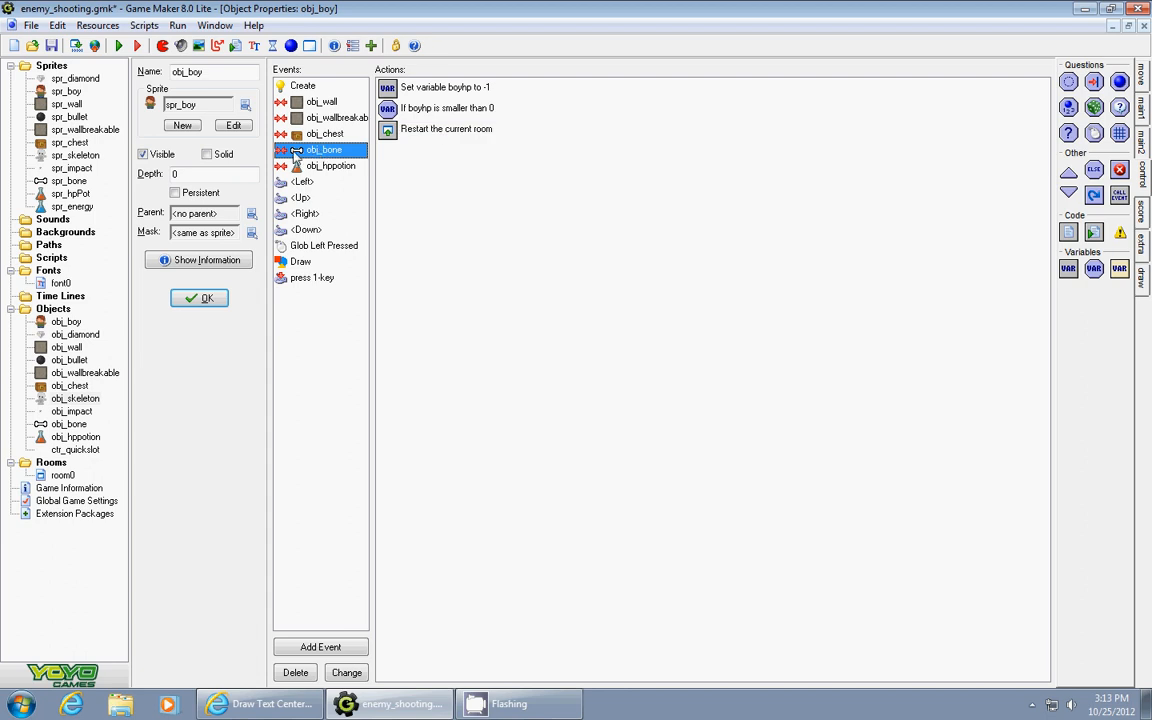
double_click(455, 87)
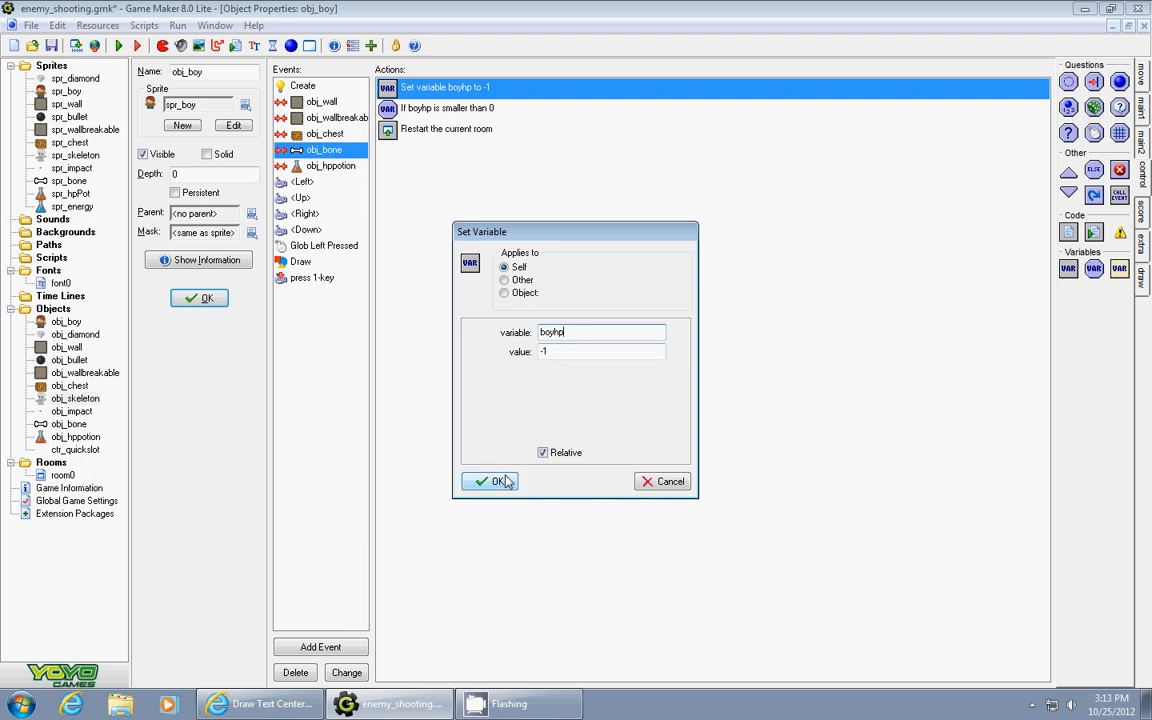
left_click(490, 481)
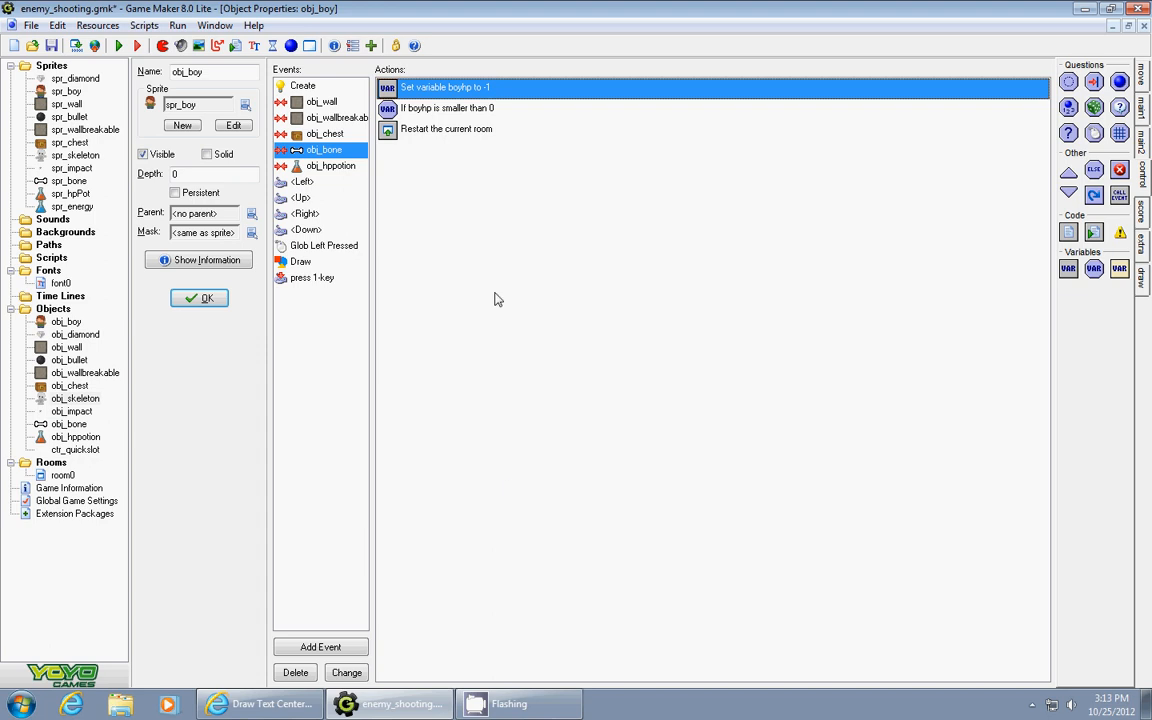
double_click(447, 108)
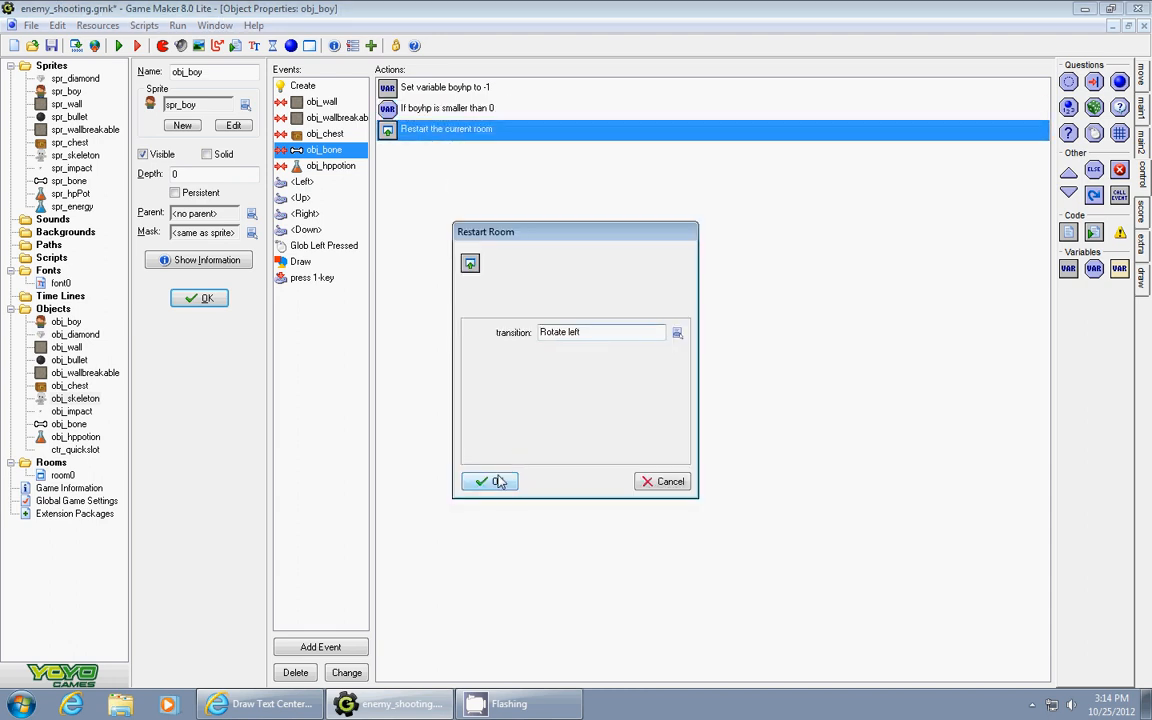
left_click(488, 481)
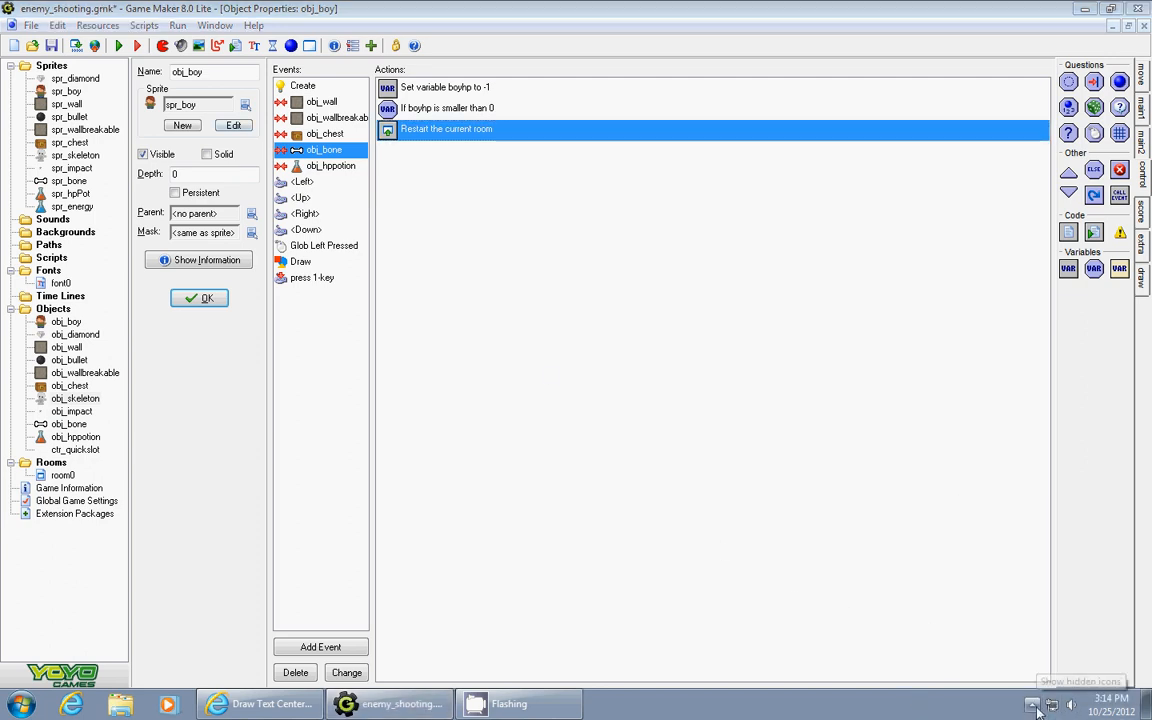
left_click(1029, 707)
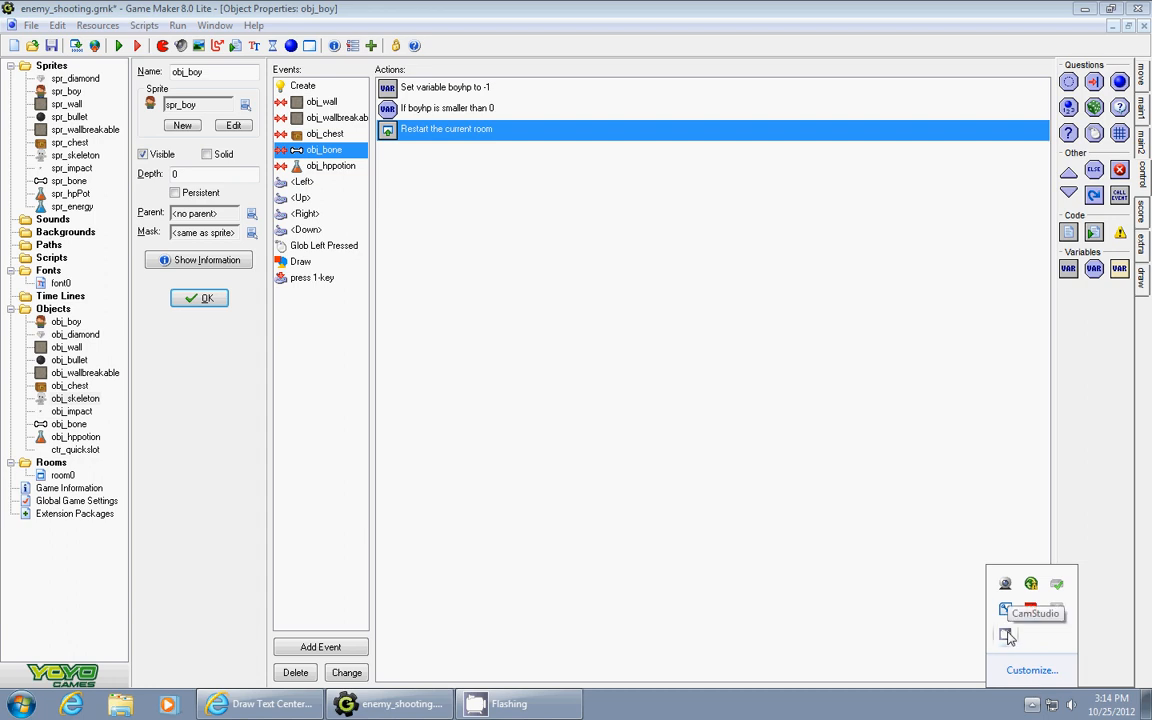